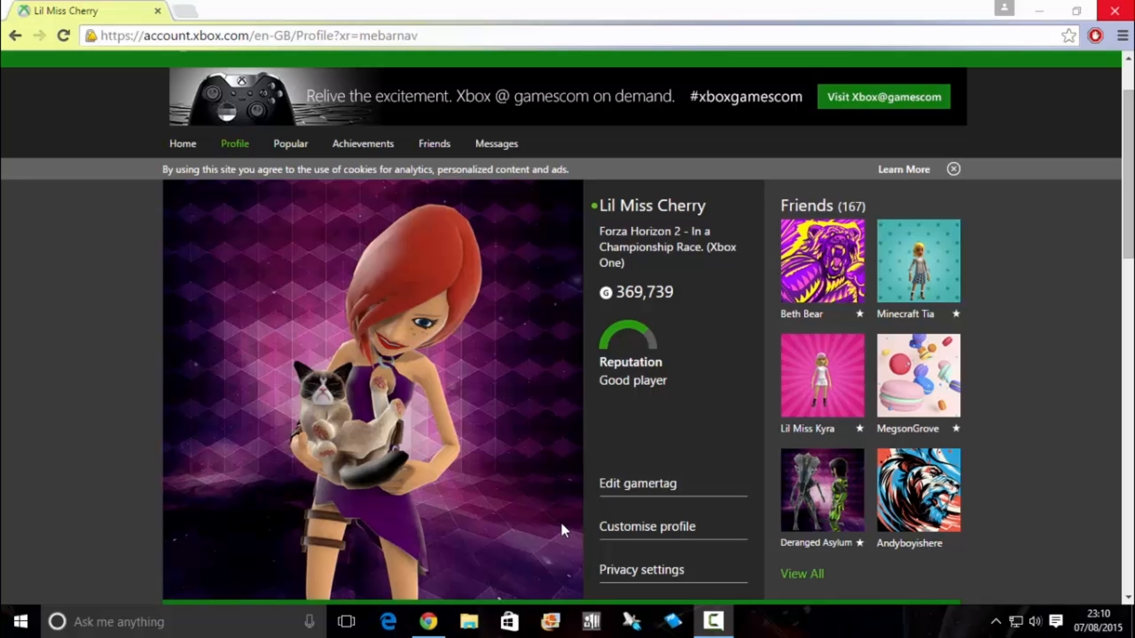
mouse_move(580, 505)
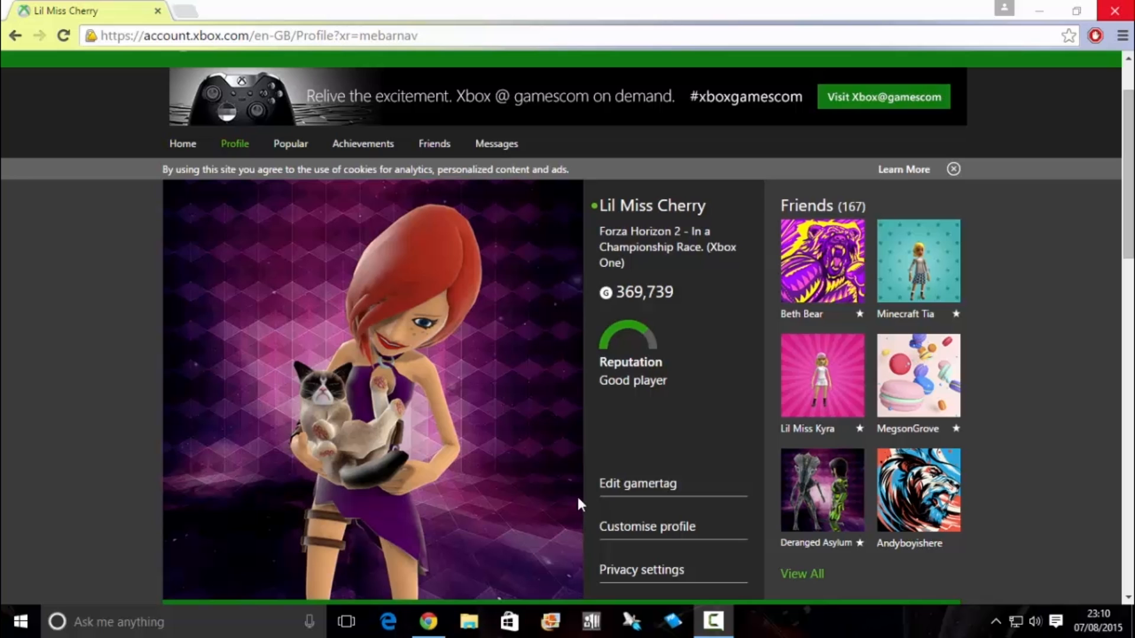
Launch the Windows Store from the taskbar, leaving the Xbox profile page.
click(508, 620)
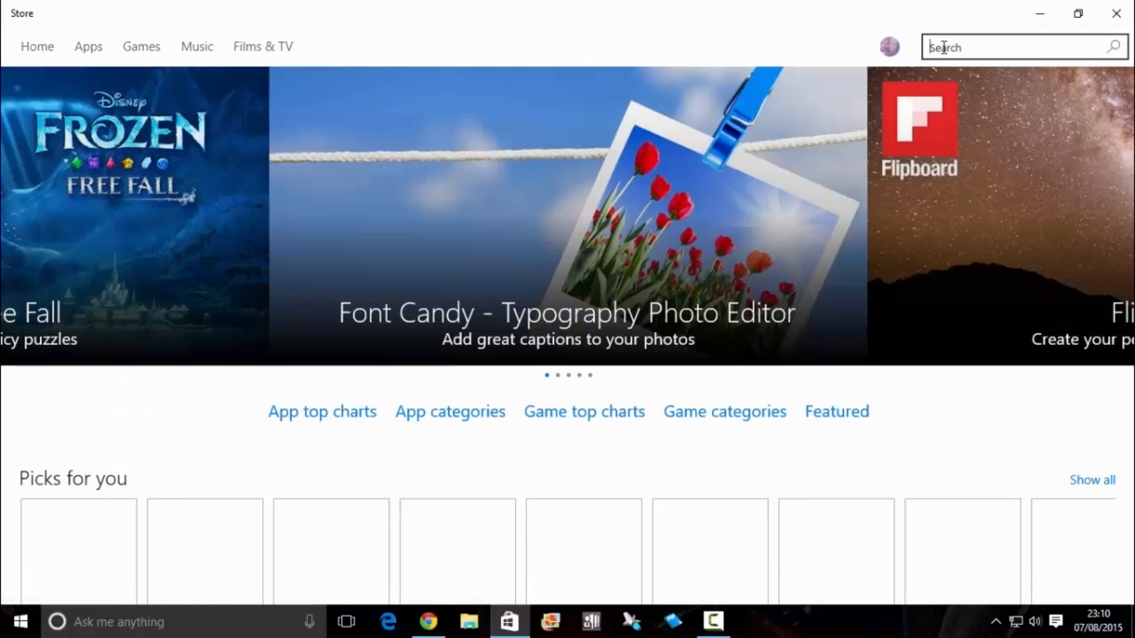
Search the Store for 'XBOX AVATA', pick the Xbox Avatars result and launch the installed app.
text(XBOX AVATA)
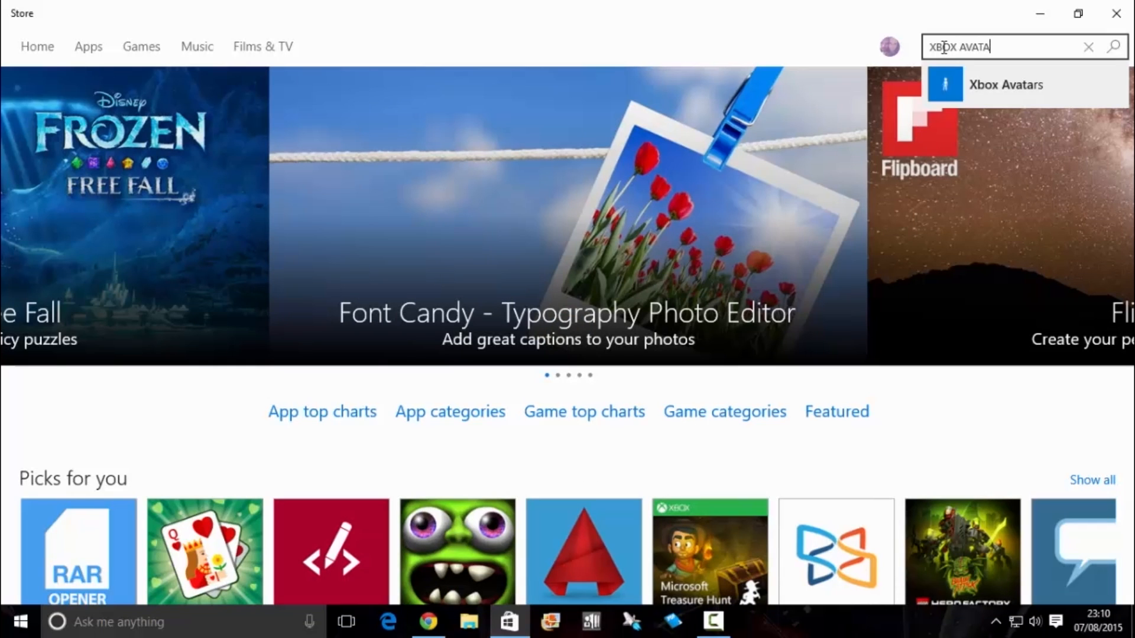
click(1004, 85)
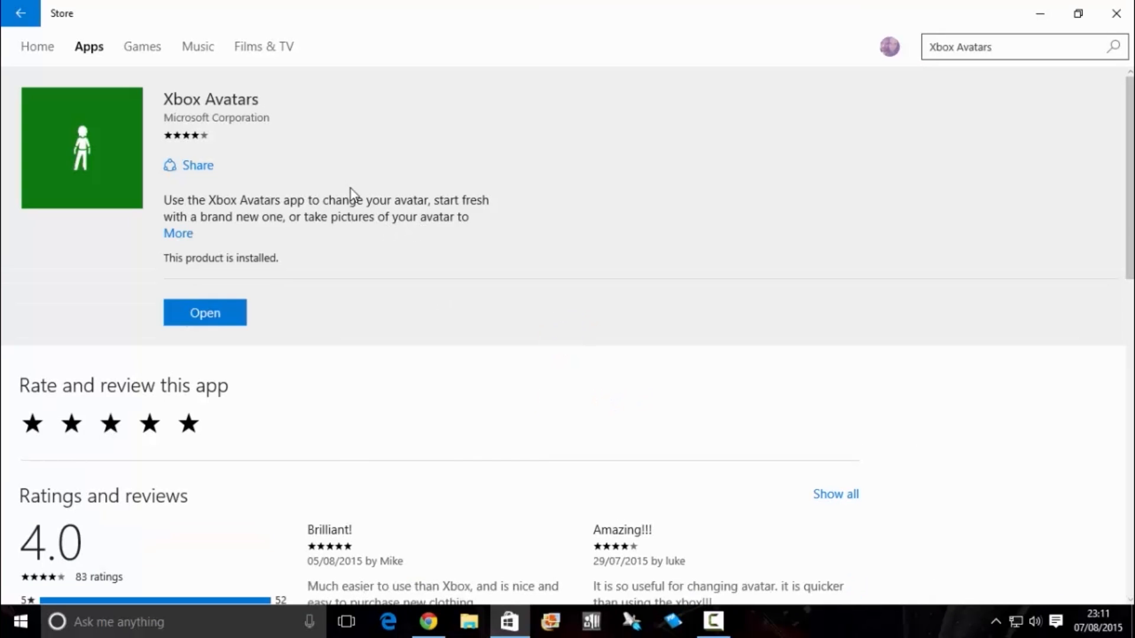
click(205, 312)
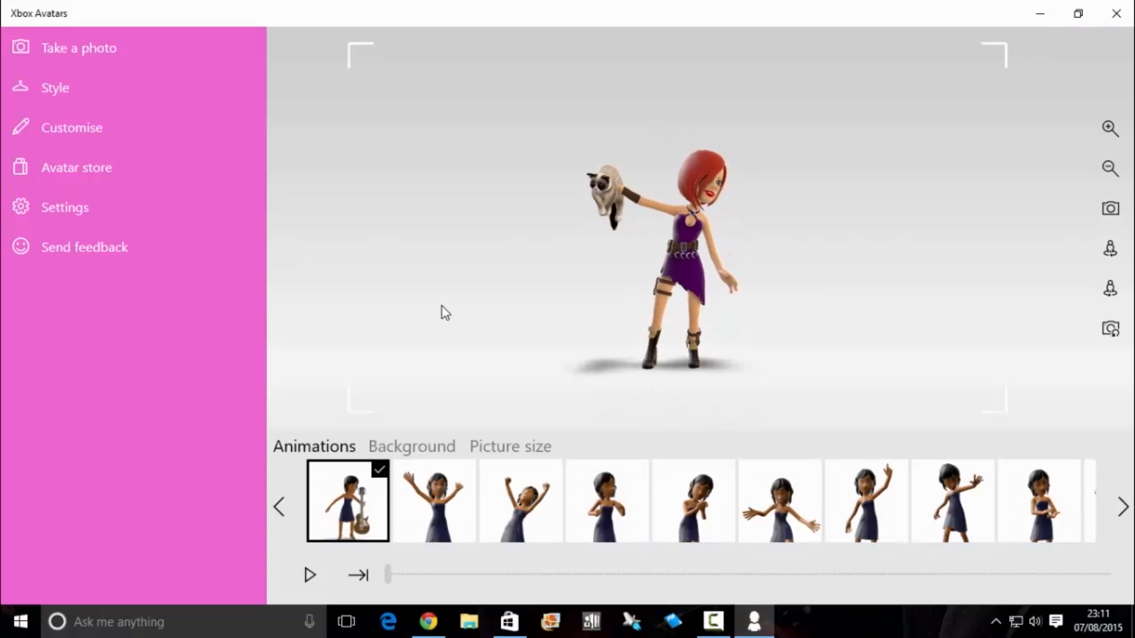
Confirm in Style's purchased props that Grumpy Cat is equipped, then return to the photo screen.
click(55, 88)
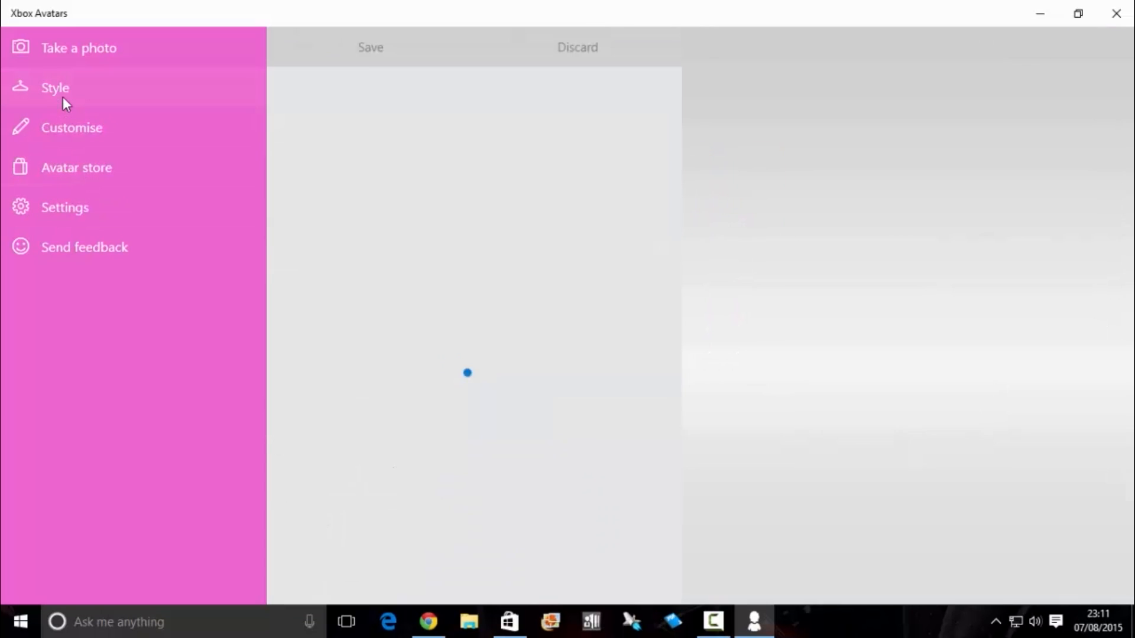
click(72, 127)
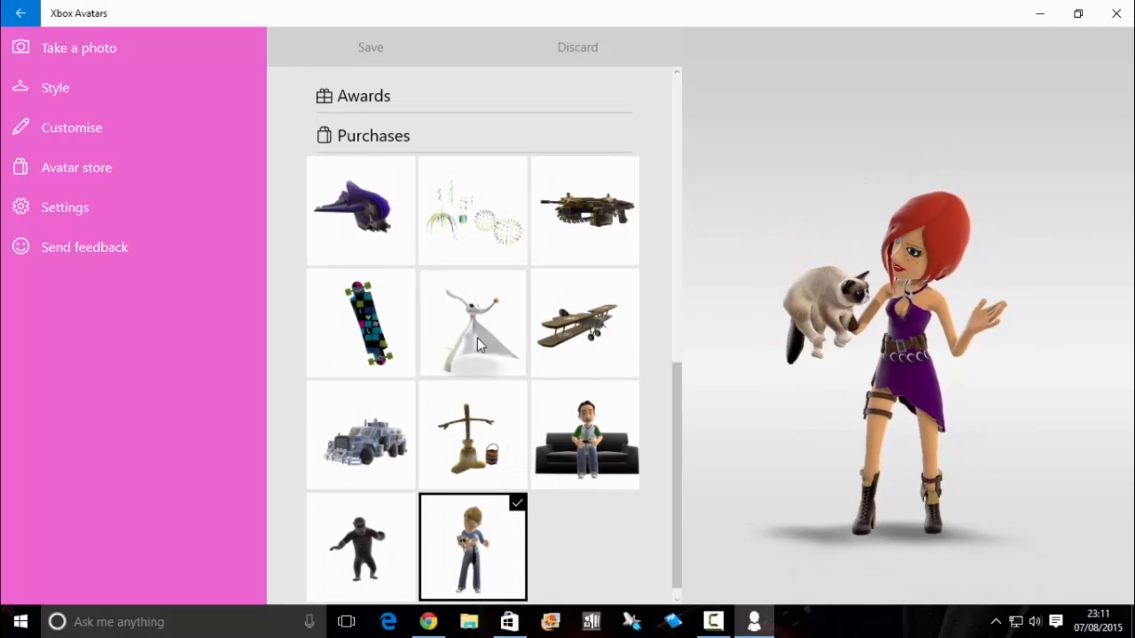
mouse_move(472, 546)
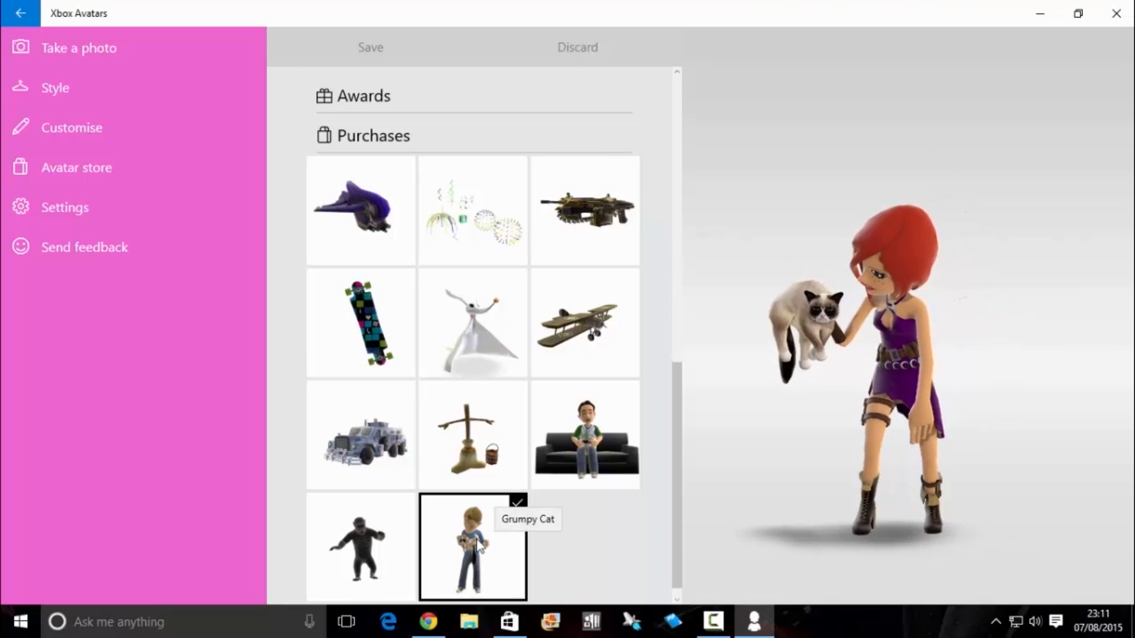
mouse_move(78, 69)
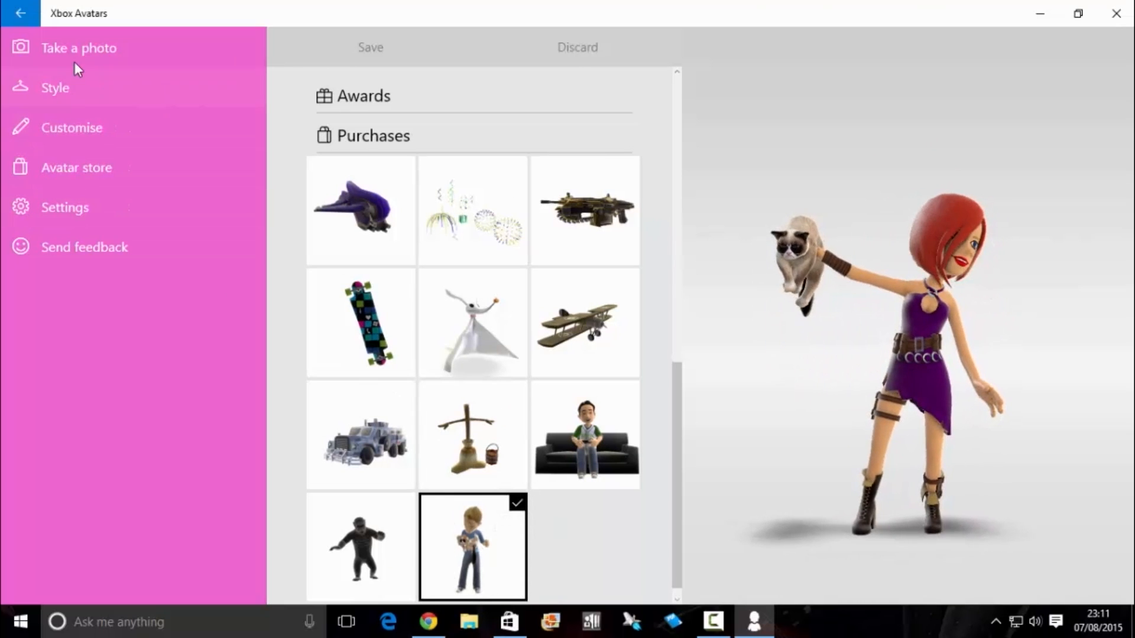
click(78, 47)
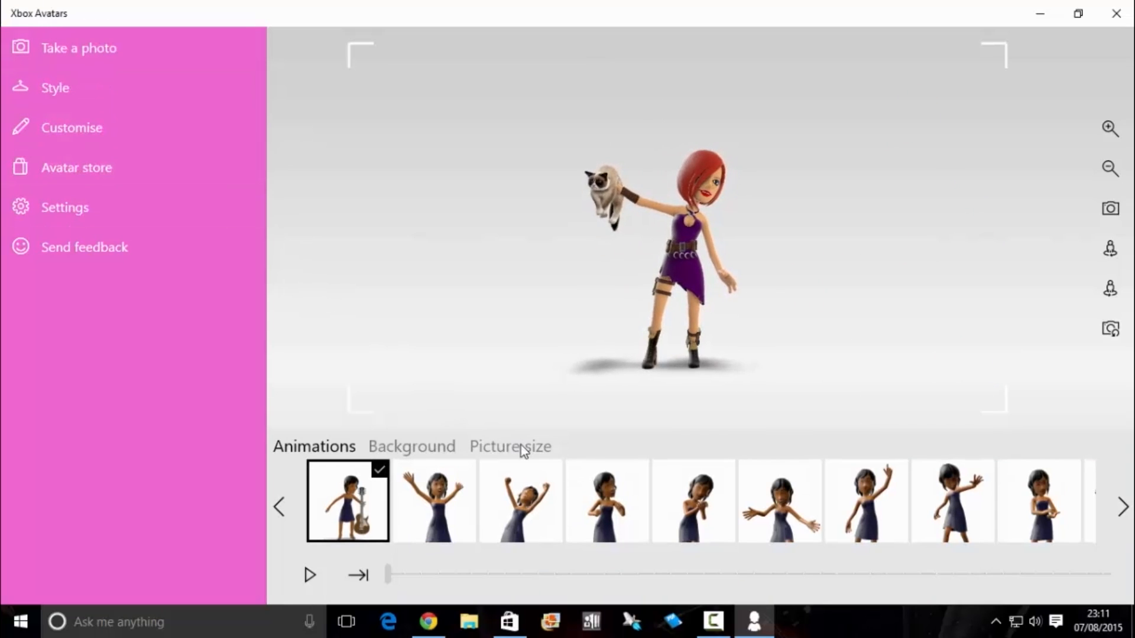
Set the photo size to Gamerpic and bring up the background choices.
click(510, 445)
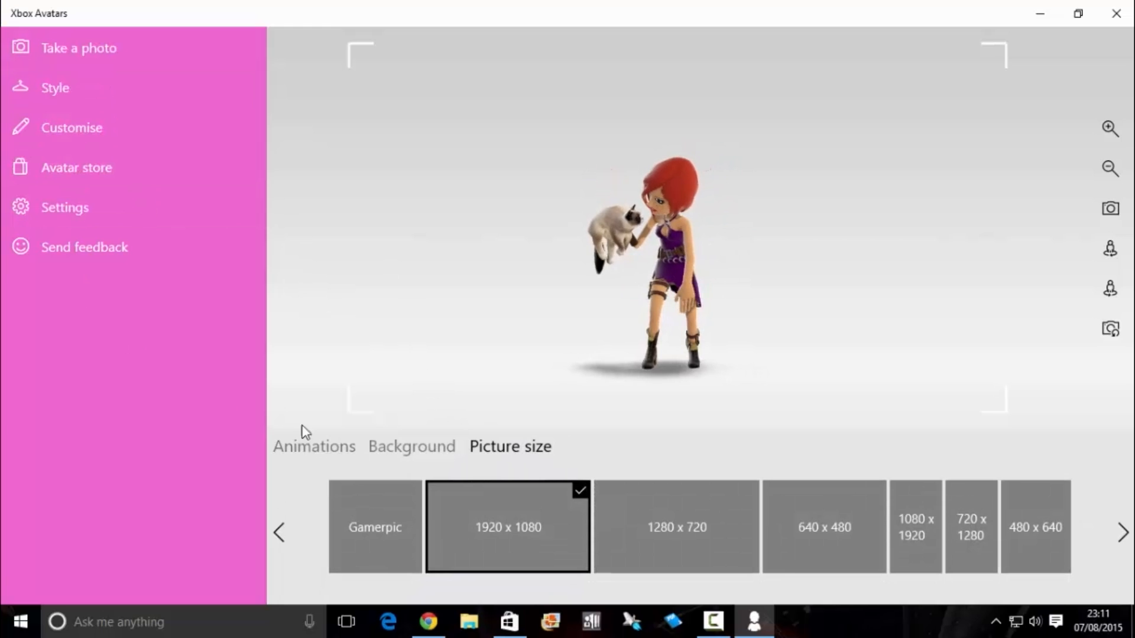
click(375, 527)
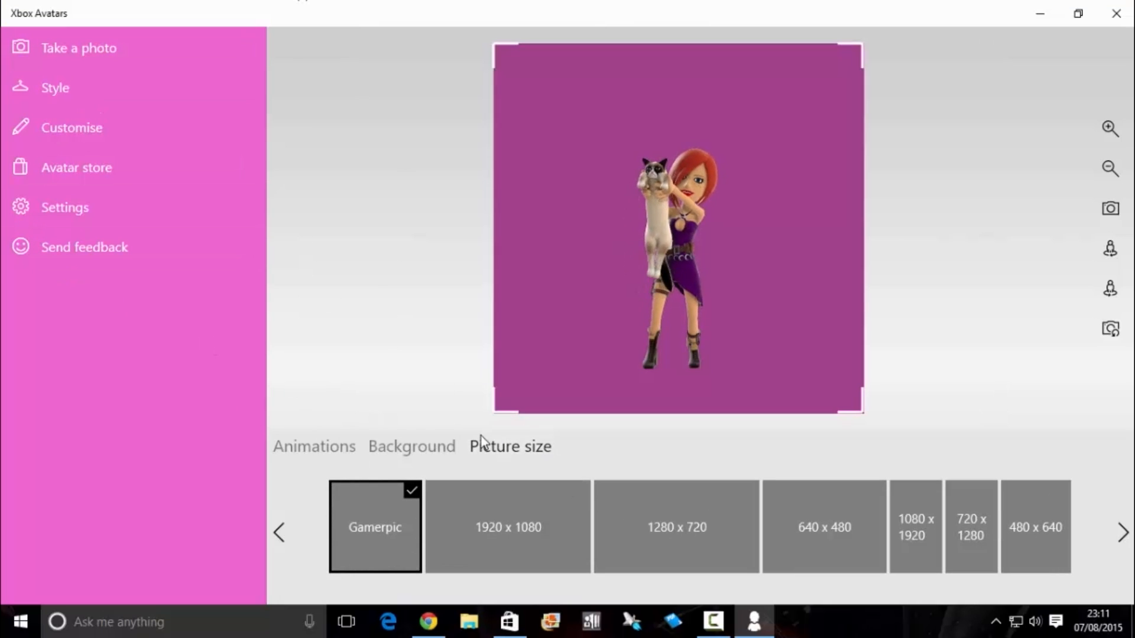
click(411, 447)
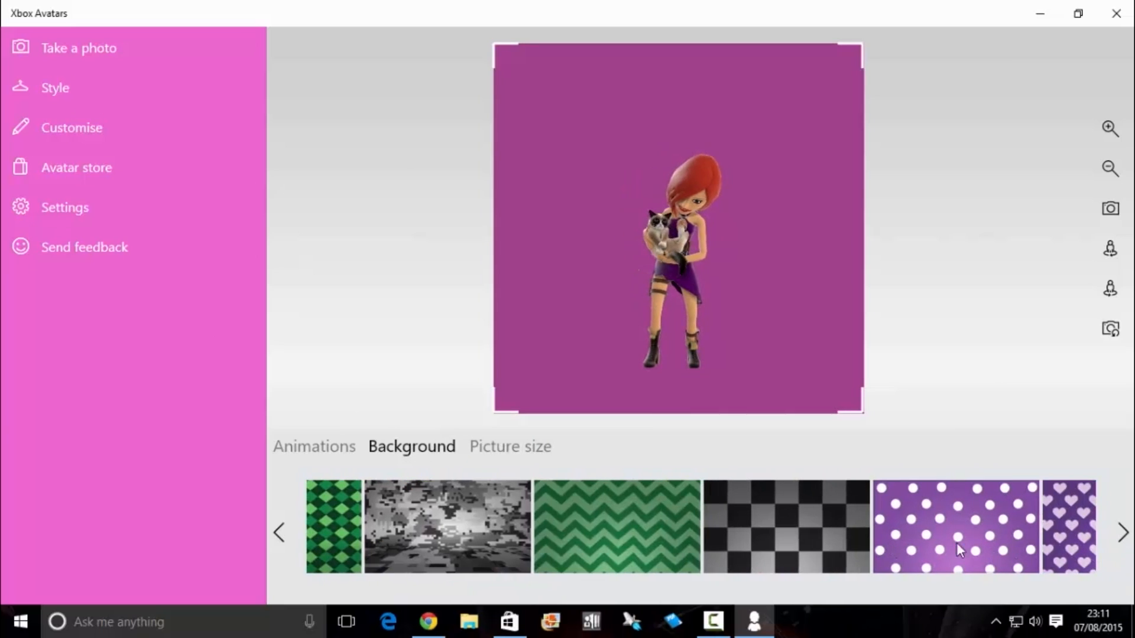
Apply the purple hearts background, return to Animations and capture the zoomed-in photo with the cat.
click(1070, 526)
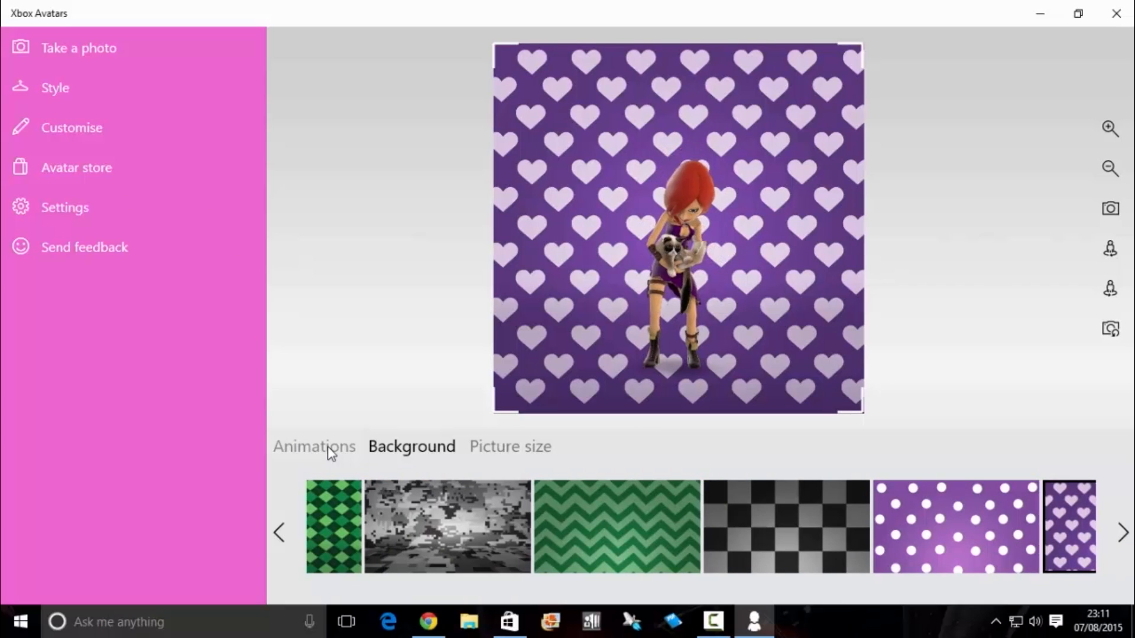
click(313, 445)
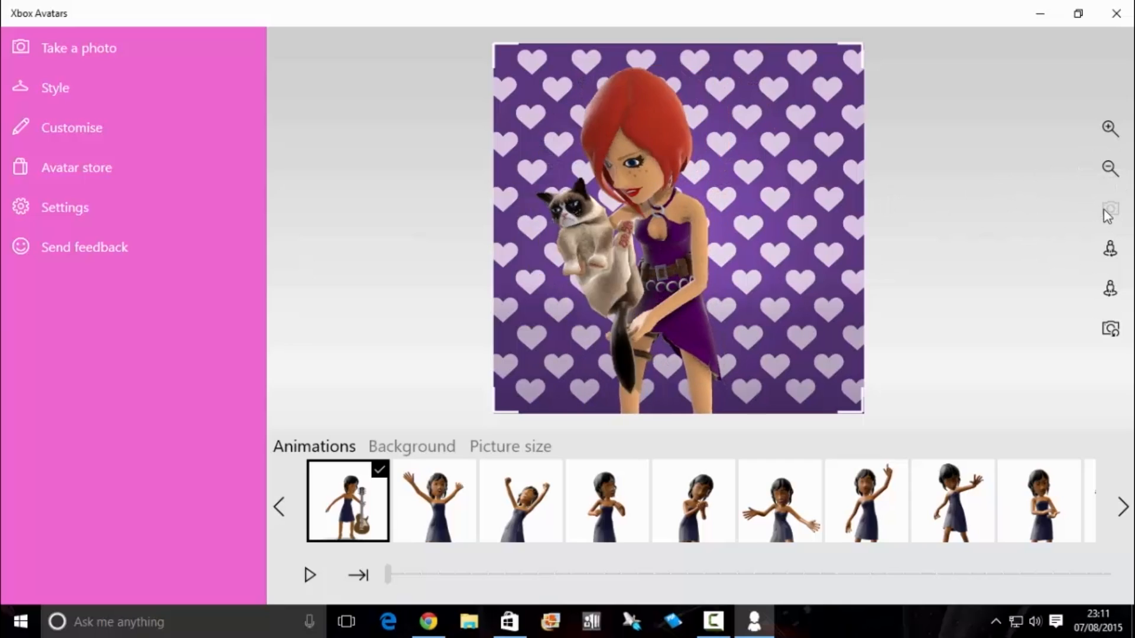
click(1110, 208)
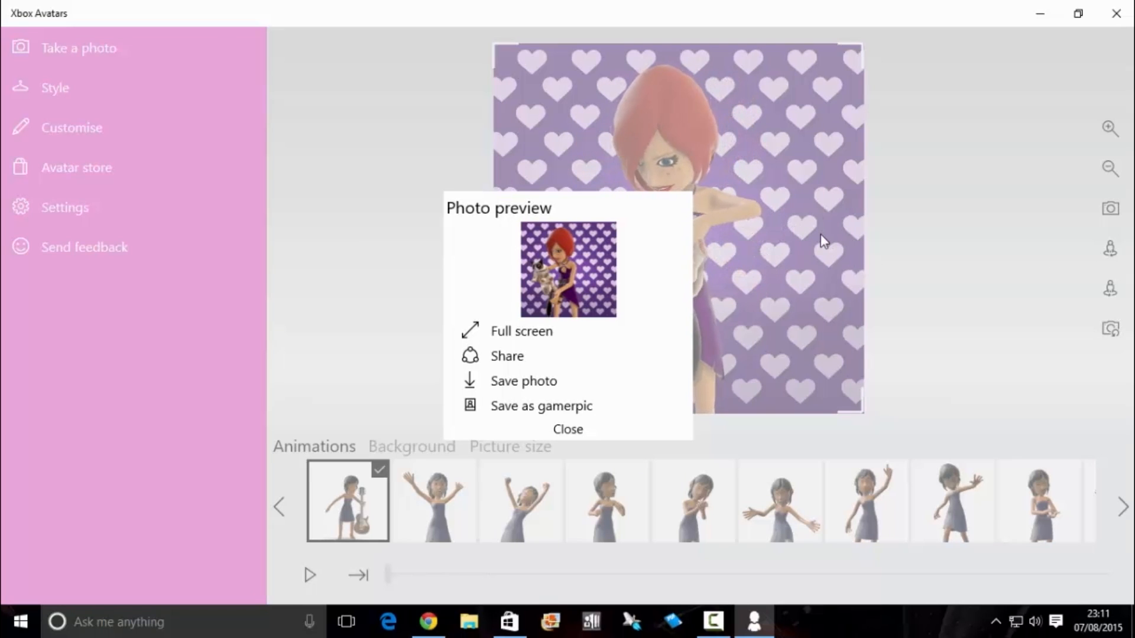
mouse_move(611, 405)
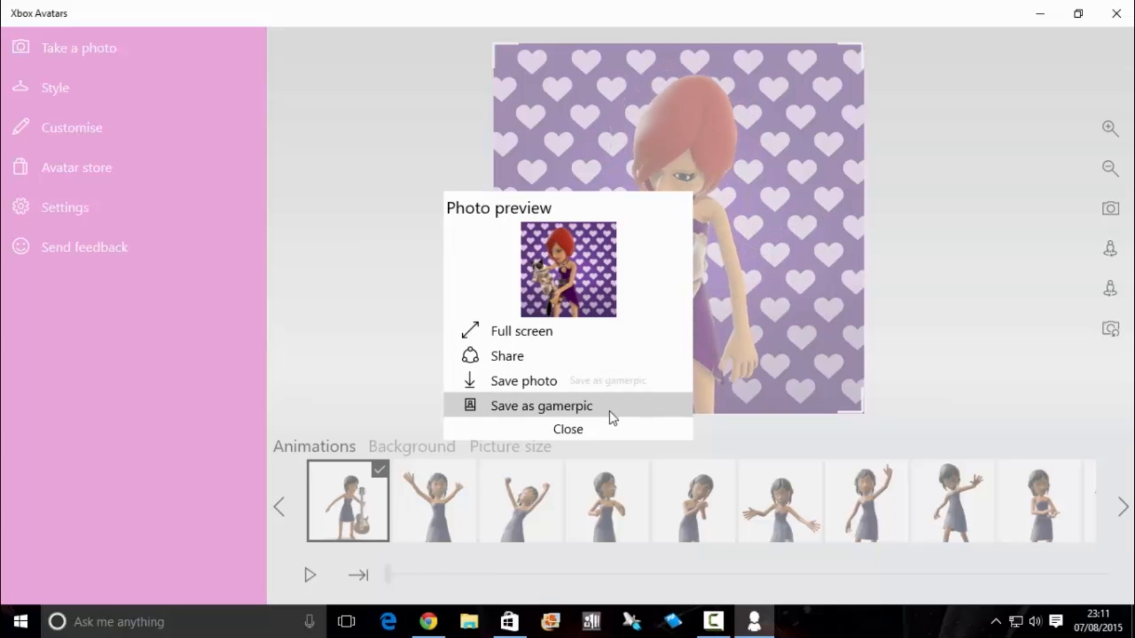